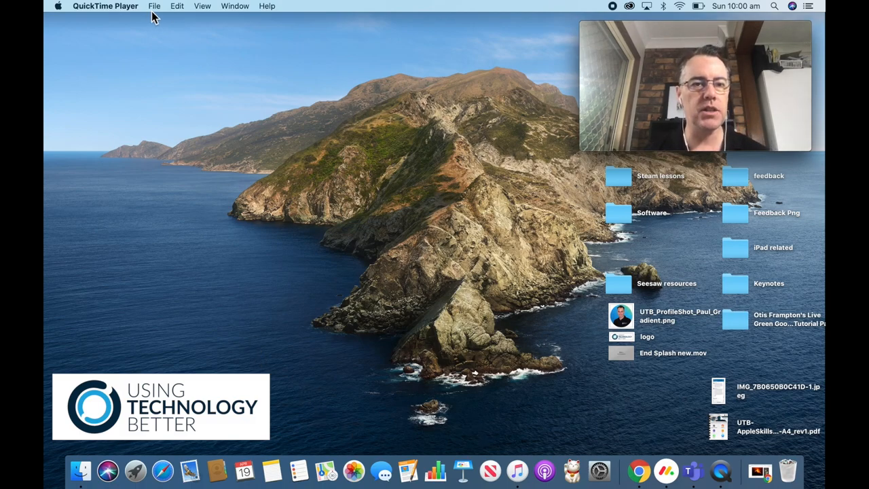
Confirm the QuickTime webcam preview floats on top, then bring Chrome to the front
left_click(154, 6)
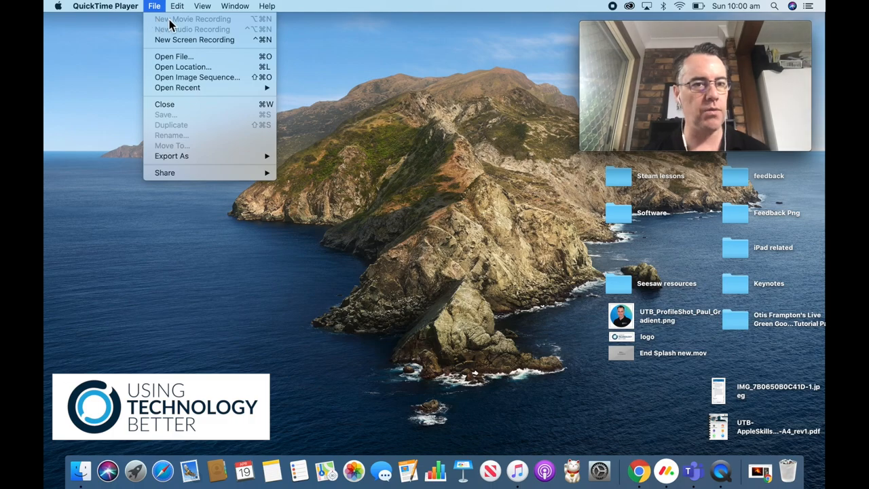
left_click(201, 6)
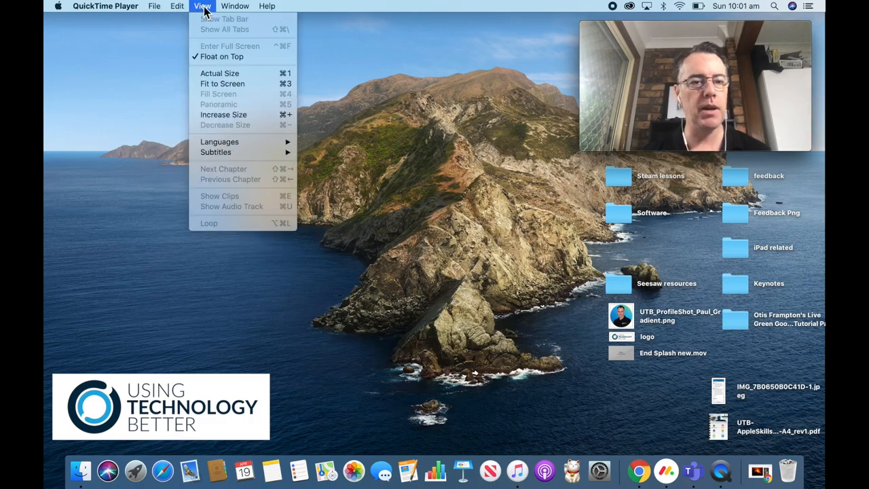
mouse_move(428, 59)
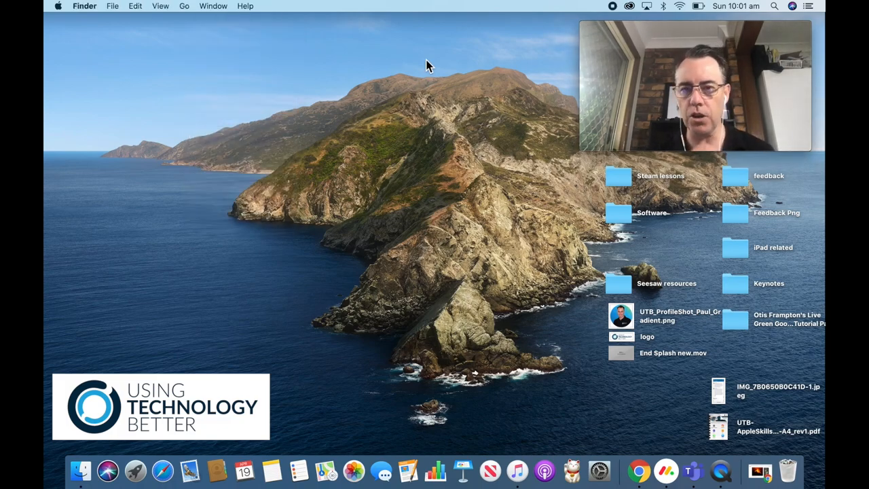
mouse_move(638, 470)
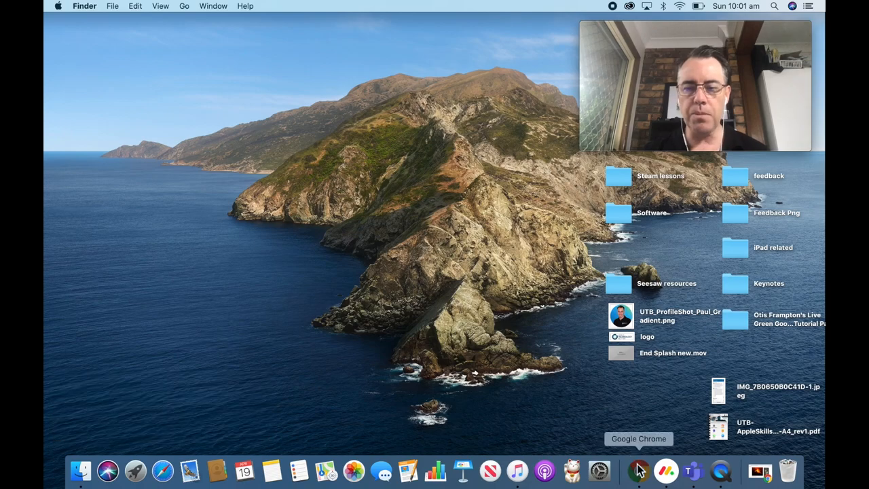
left_click(638, 469)
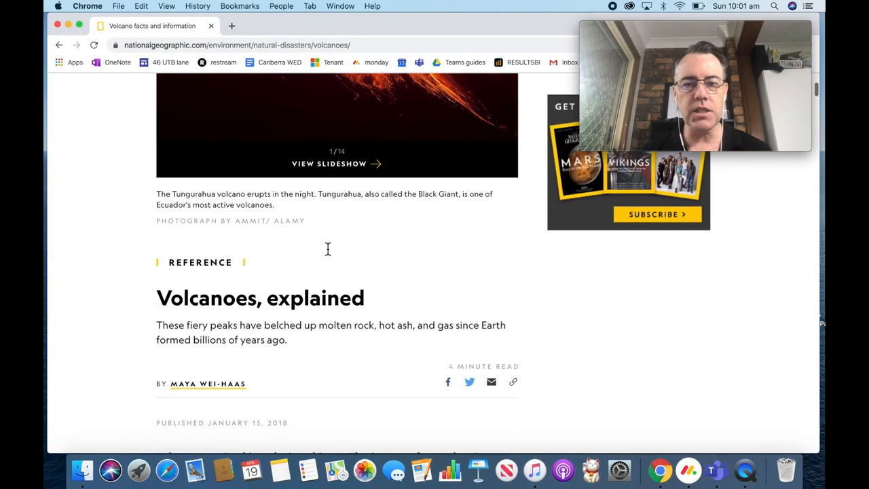
Scroll the National Geographic volcano article past the video to 'Where are all these volcanoes?'
scroll("down", 3)
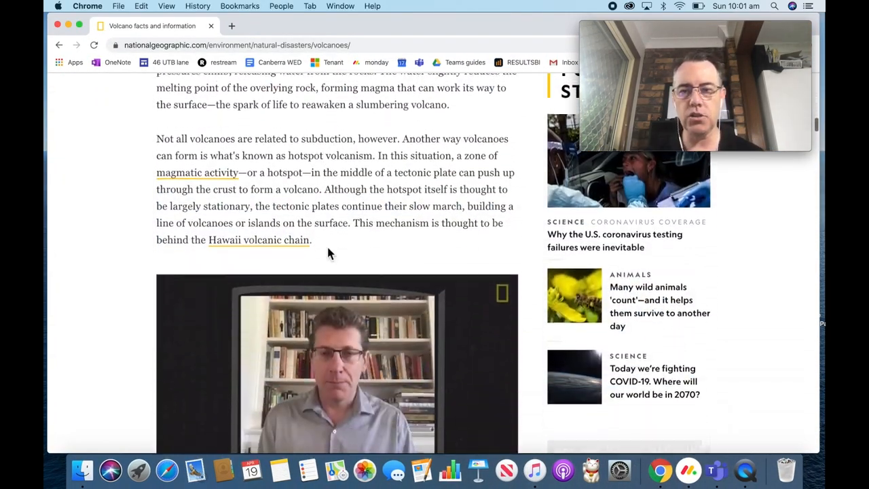
scroll("down", 3)
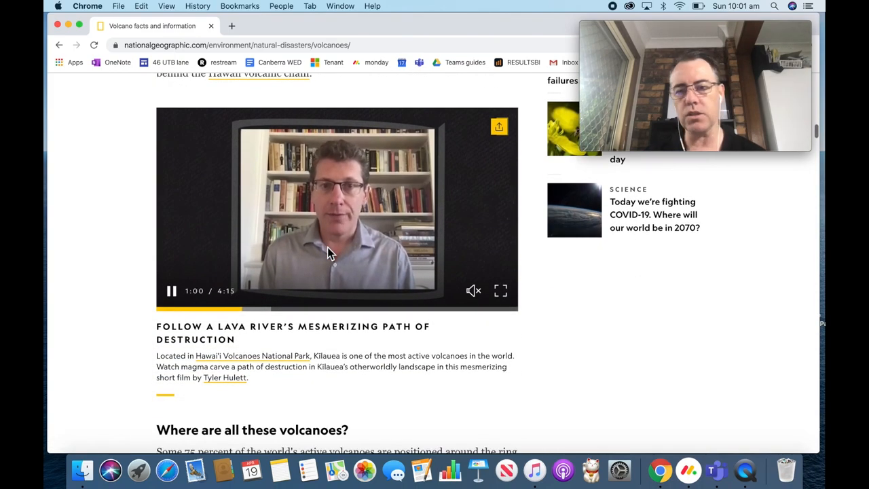
scroll("down", 3)
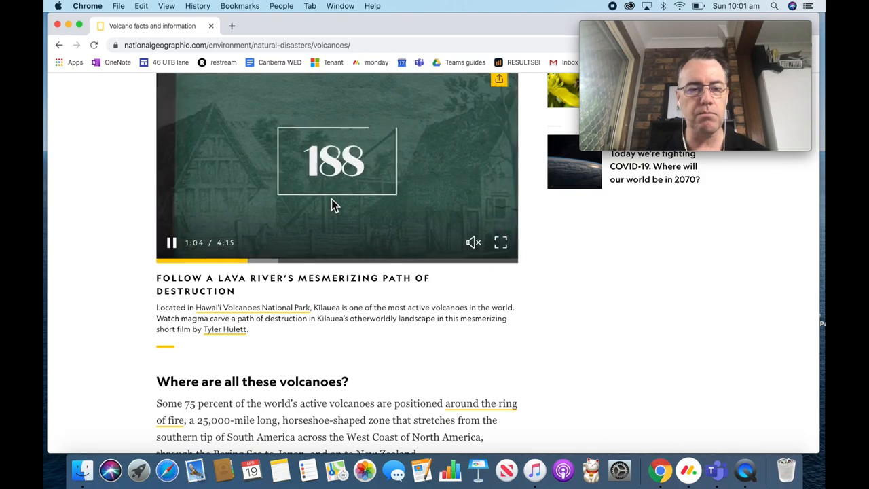
scroll("down", 3)
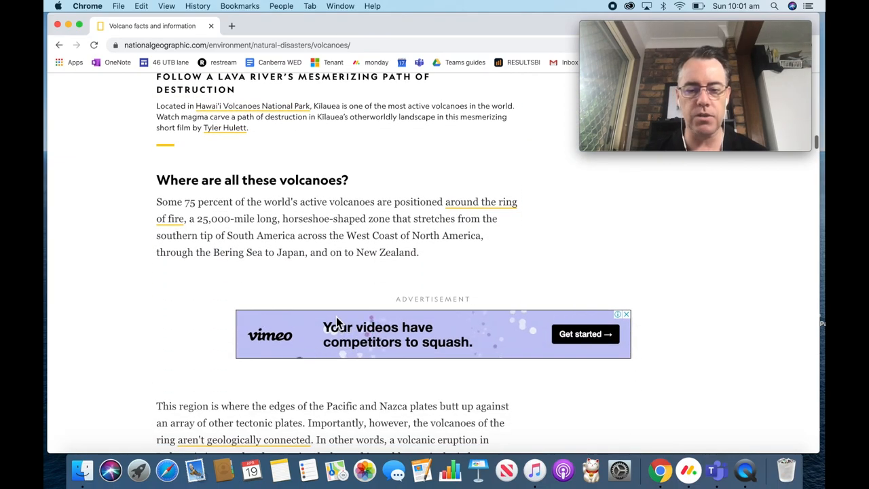
scroll("down", 3)
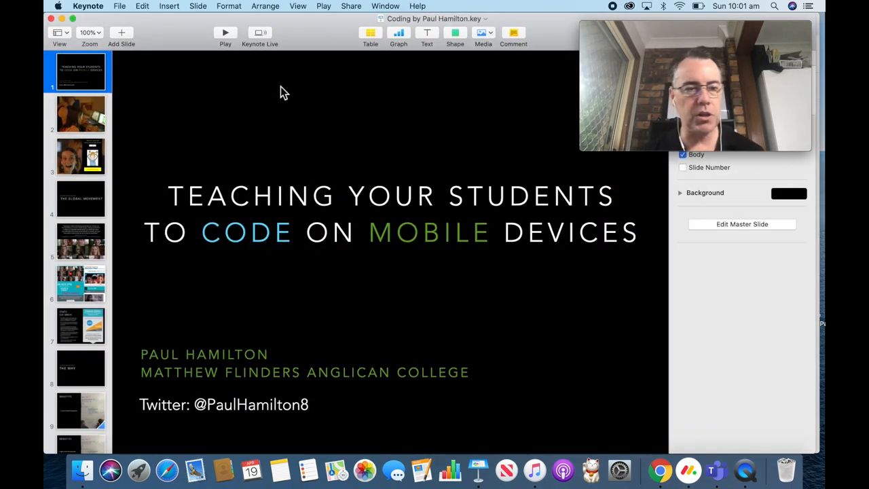
Show the coding presentation's title slide in Keynote, then return to the volcano article's top
left_click(80, 115)
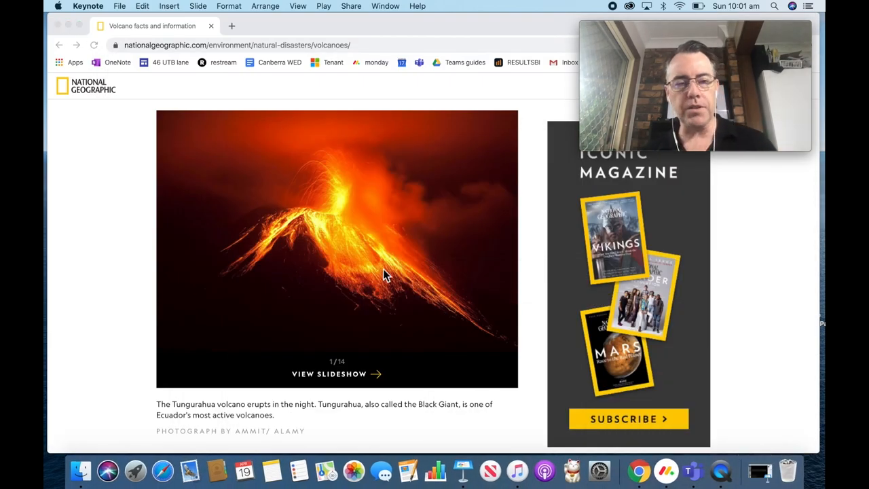
mouse_move(407, 70)
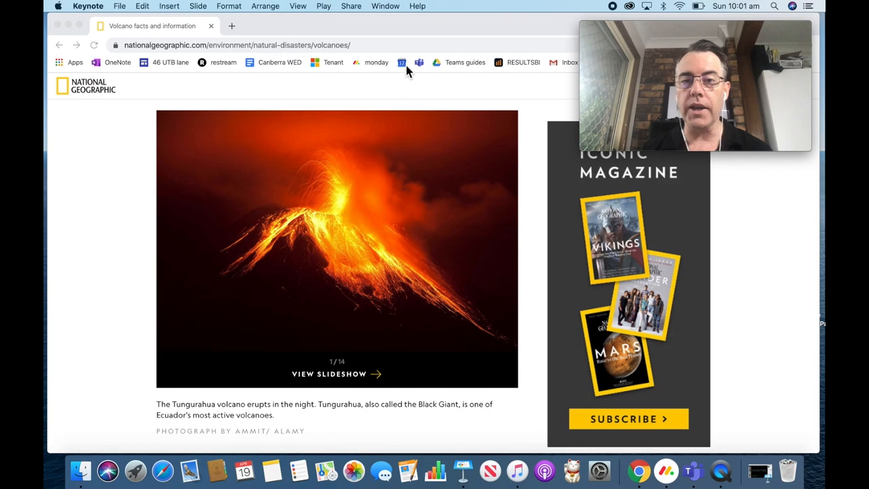